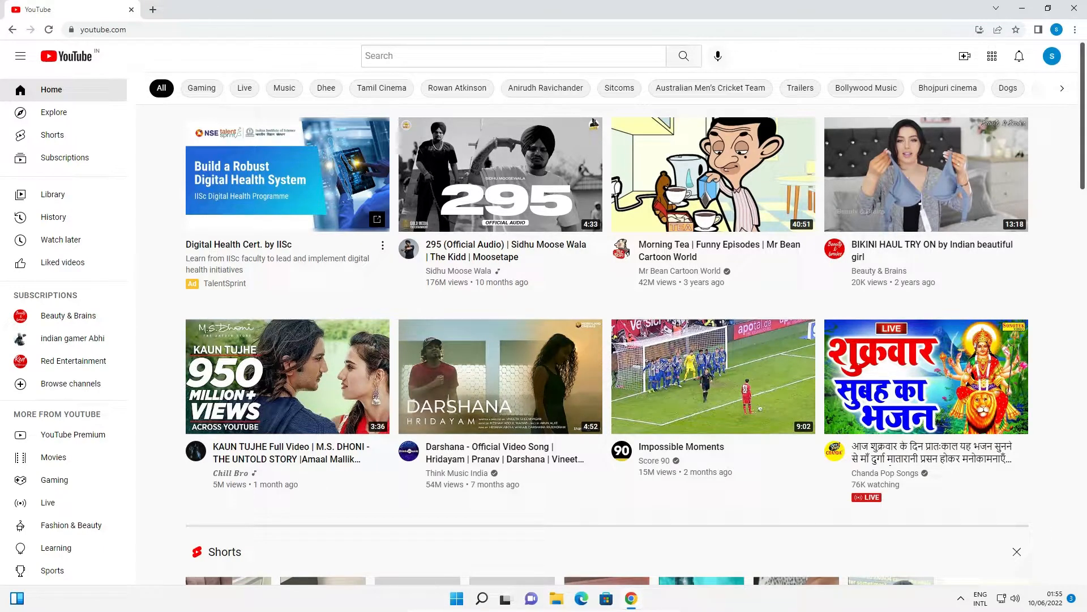
{"action": "mouse_move", "coordinate": [812, 57]}
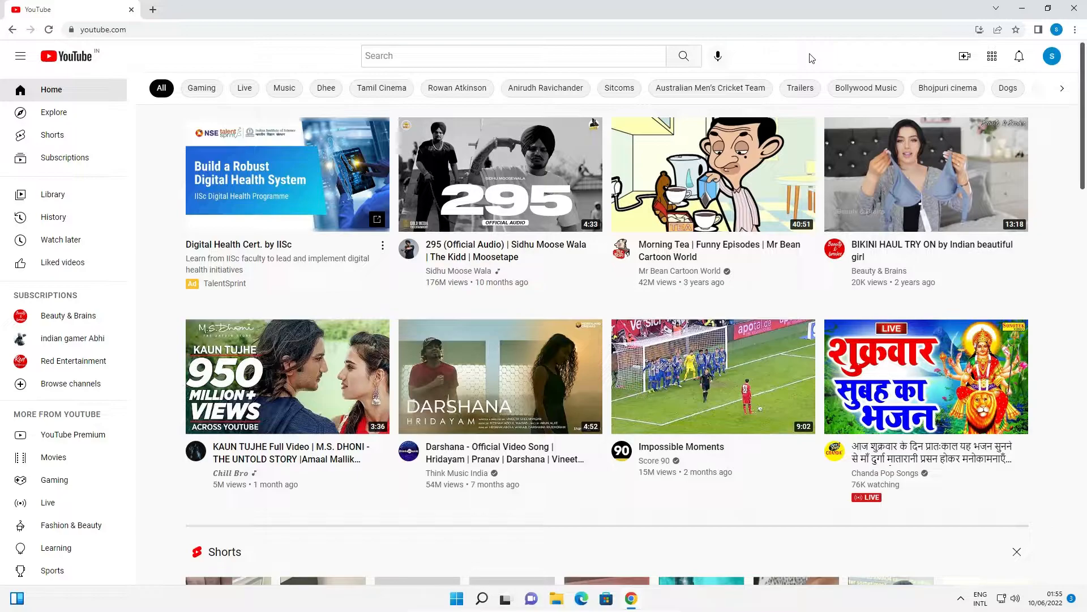
{"action": "mouse_move", "coordinate": [754, 134]}
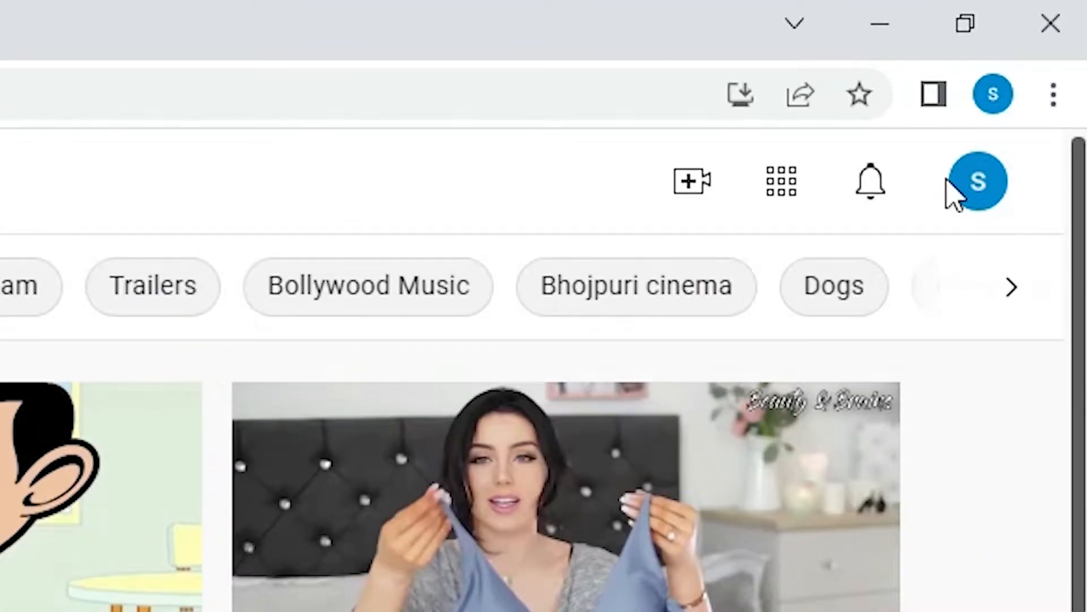
{"action": "mouse_move", "coordinate": [1001, 218]}
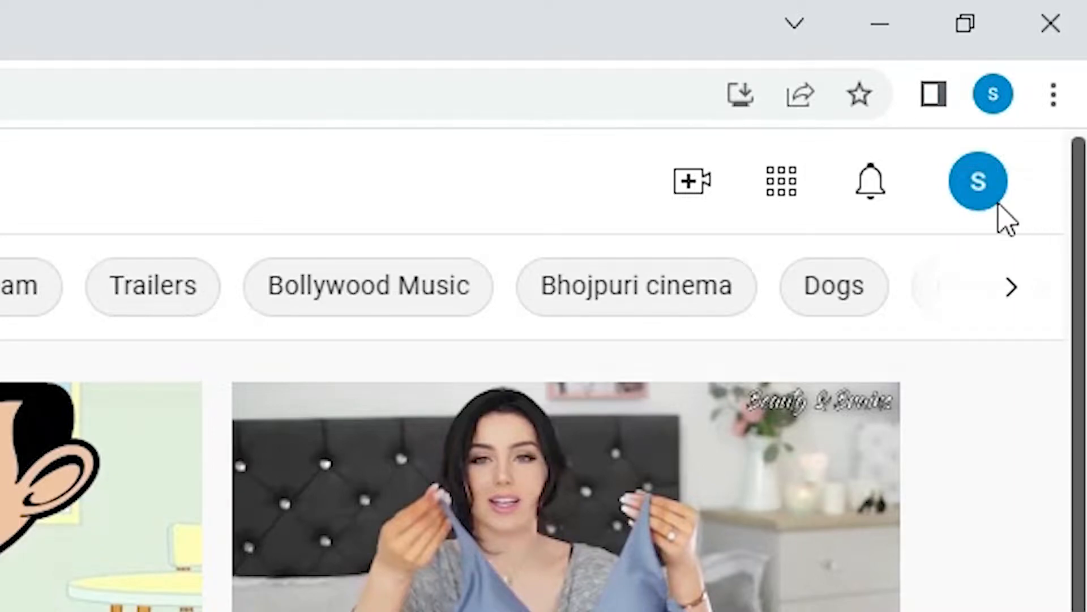
Open the YouTube account menu from the profile avatar at top right.
{"action": "left_click", "coordinate": [978, 181]}
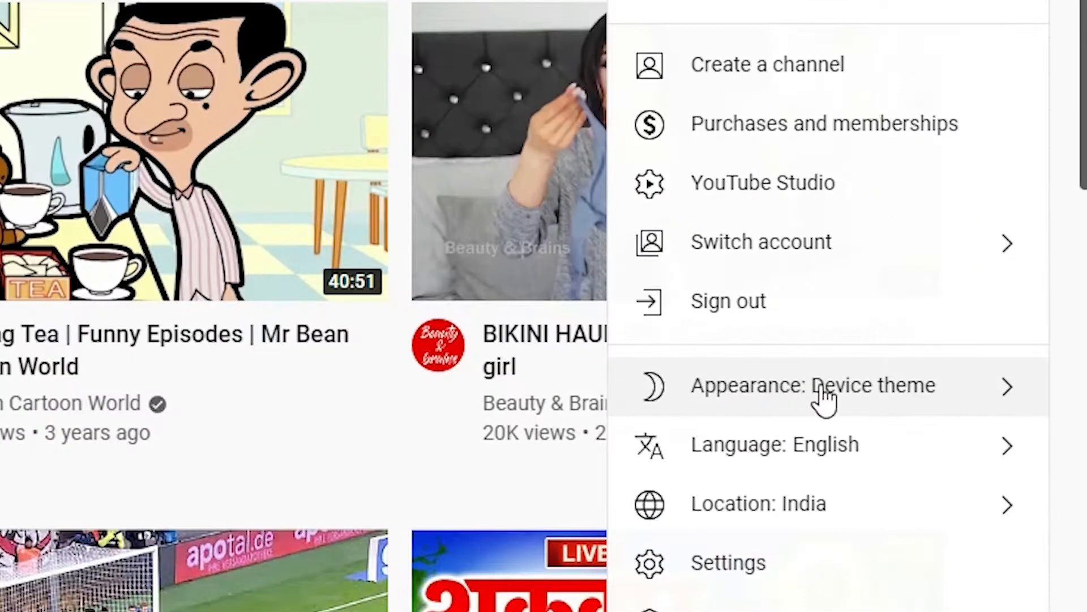
{"action": "mouse_move", "coordinate": [800, 416]}
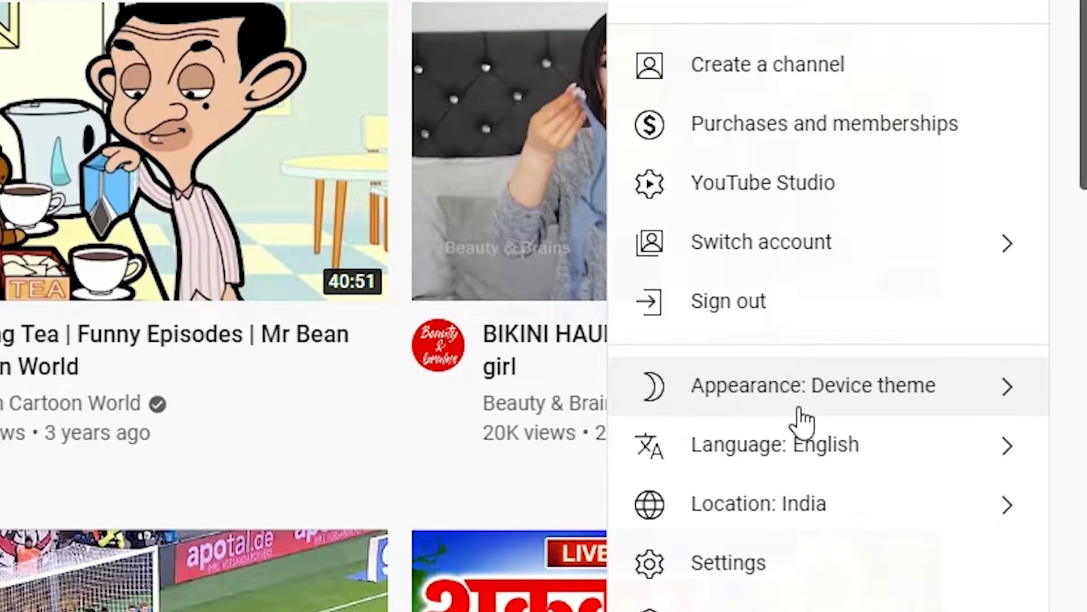
Open the Appearance submenu showing device, dark and light theme options.
{"action": "left_click", "coordinate": [813, 386]}
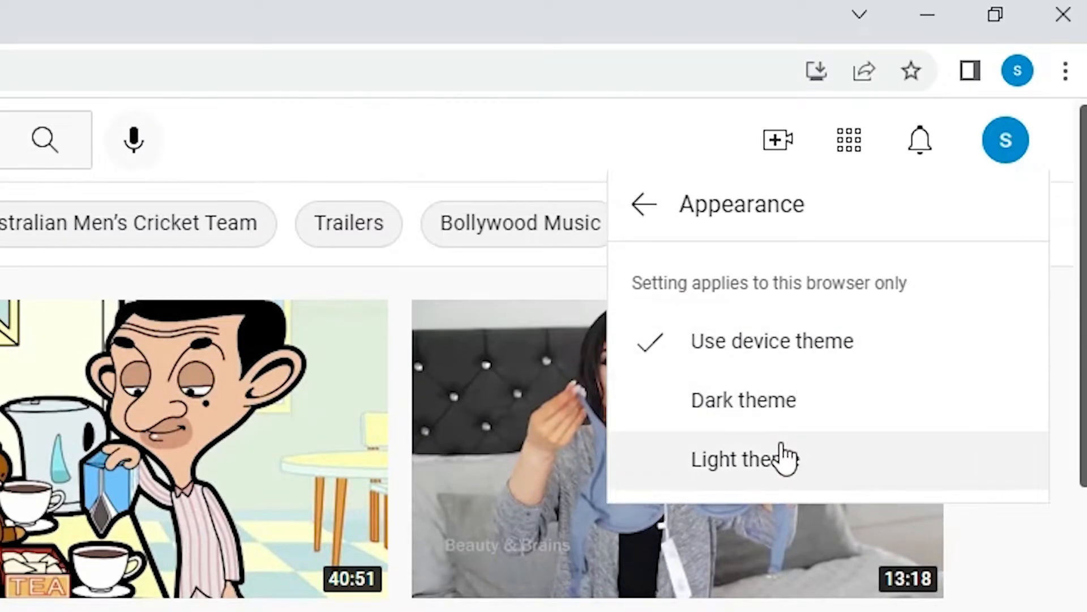
{"action": "mouse_move", "coordinate": [815, 409]}
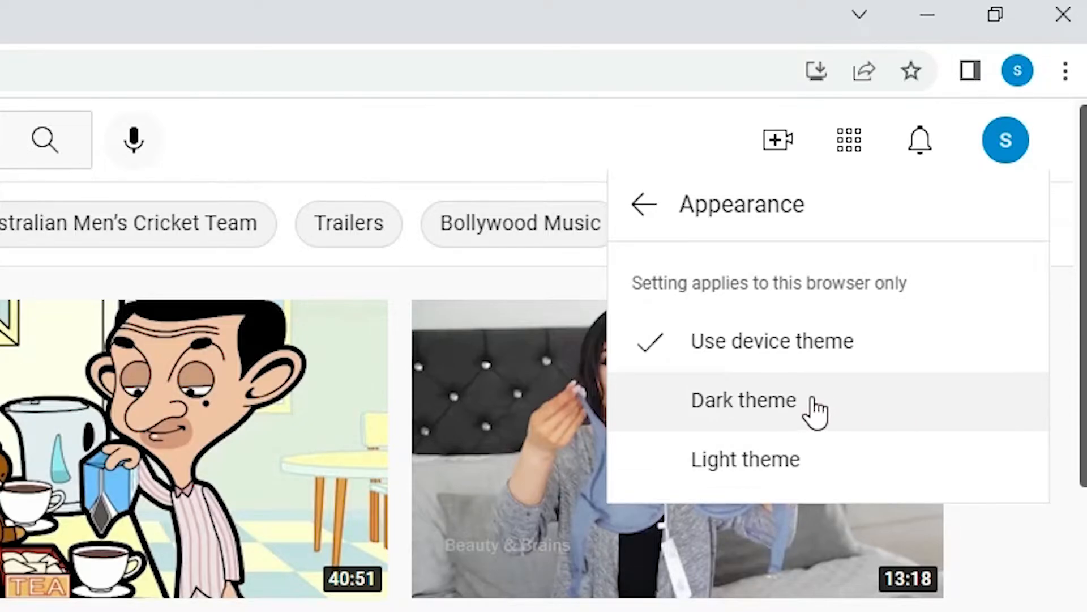